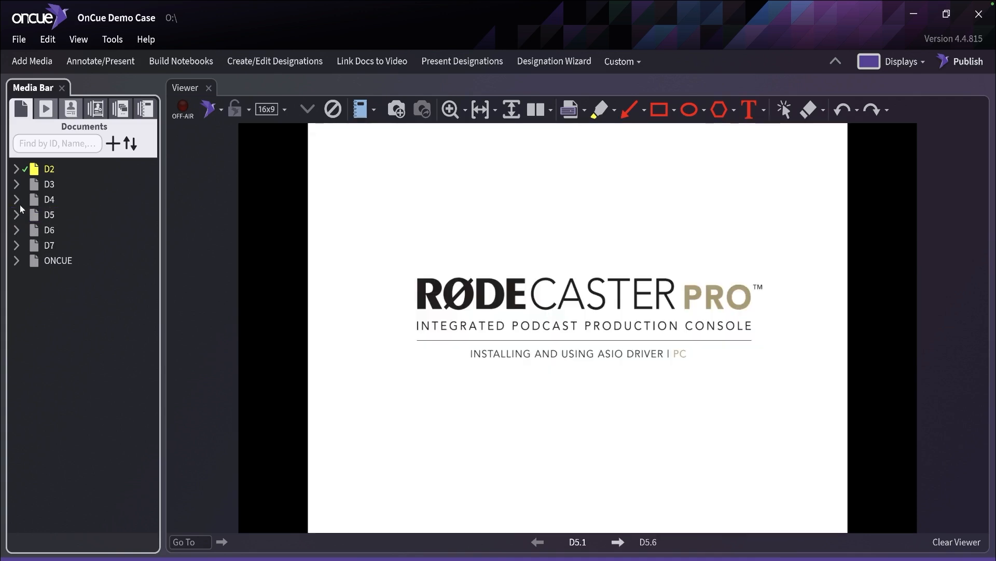
Show the residential building code preface page D3.4 and open its context menu with Mark as Admitted
{"action": "right_click", "coordinate": [48, 183]}
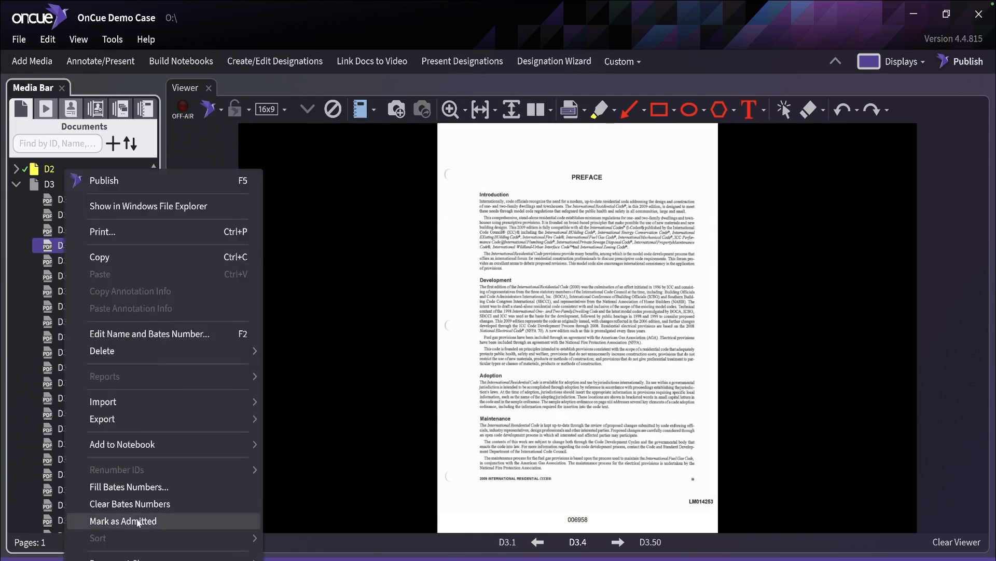